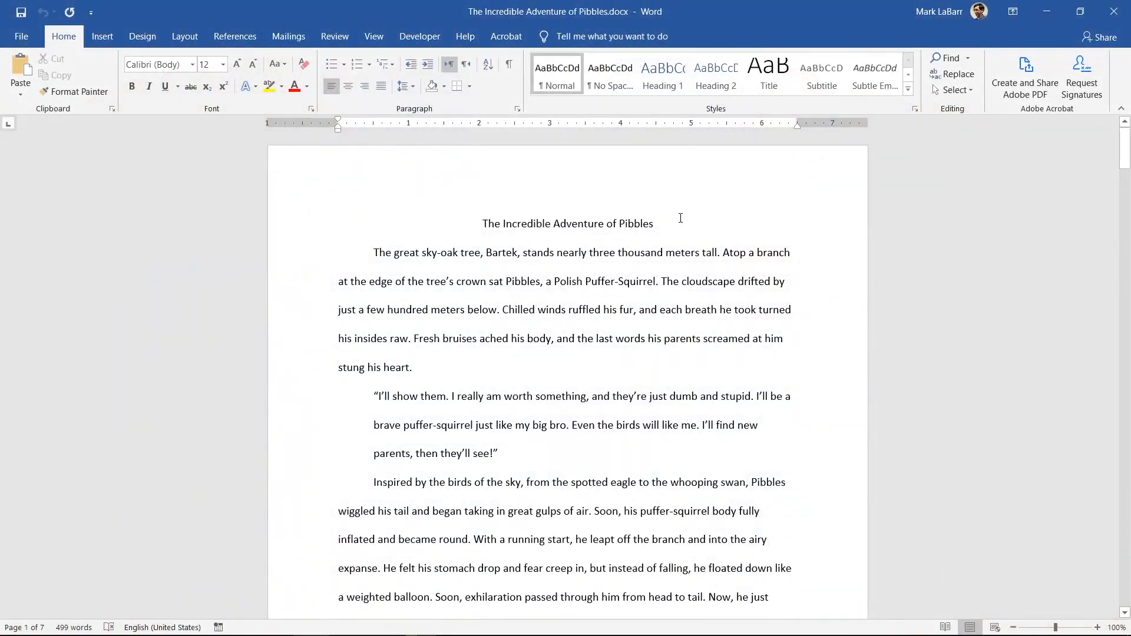
Delete the blank line so the eagle's question joins the text after 'around him', cutting the story to six pages.
{"action": "scroll", "scroll_direction": "down", "scroll_amount": 3}
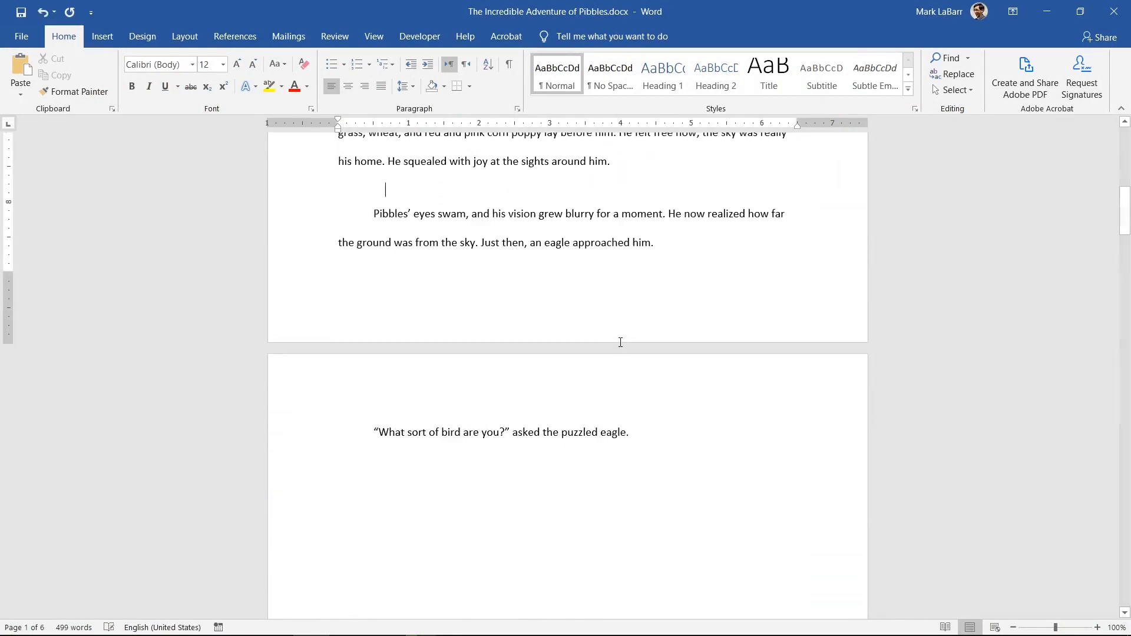
{"action": "key", "text": "backspace"}
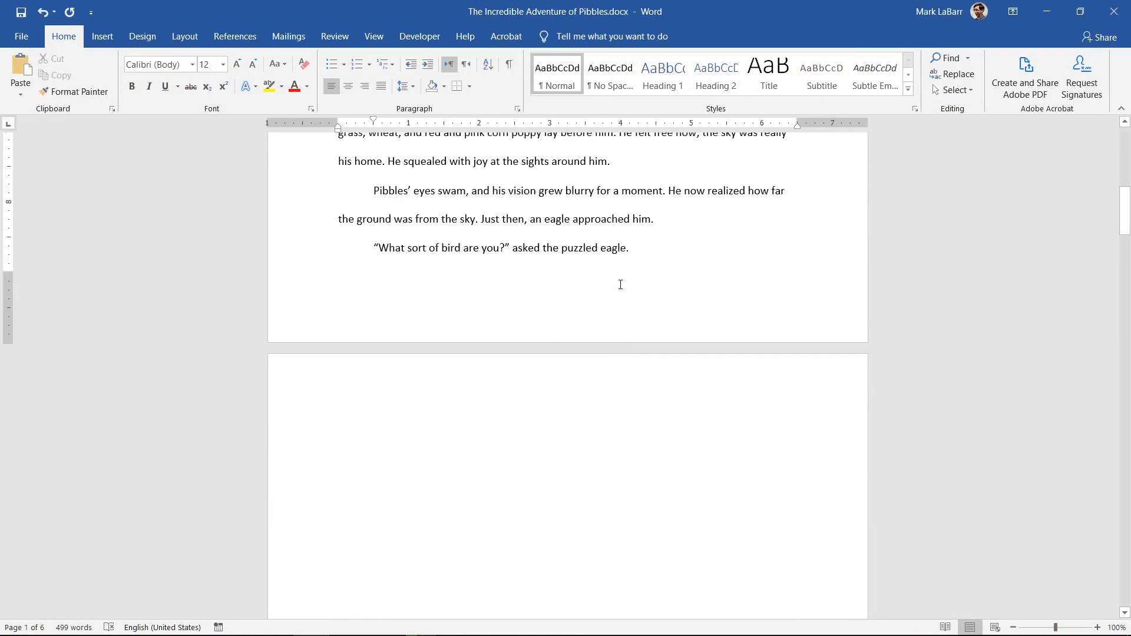
{"action": "left_click", "coordinate": [612, 162]}
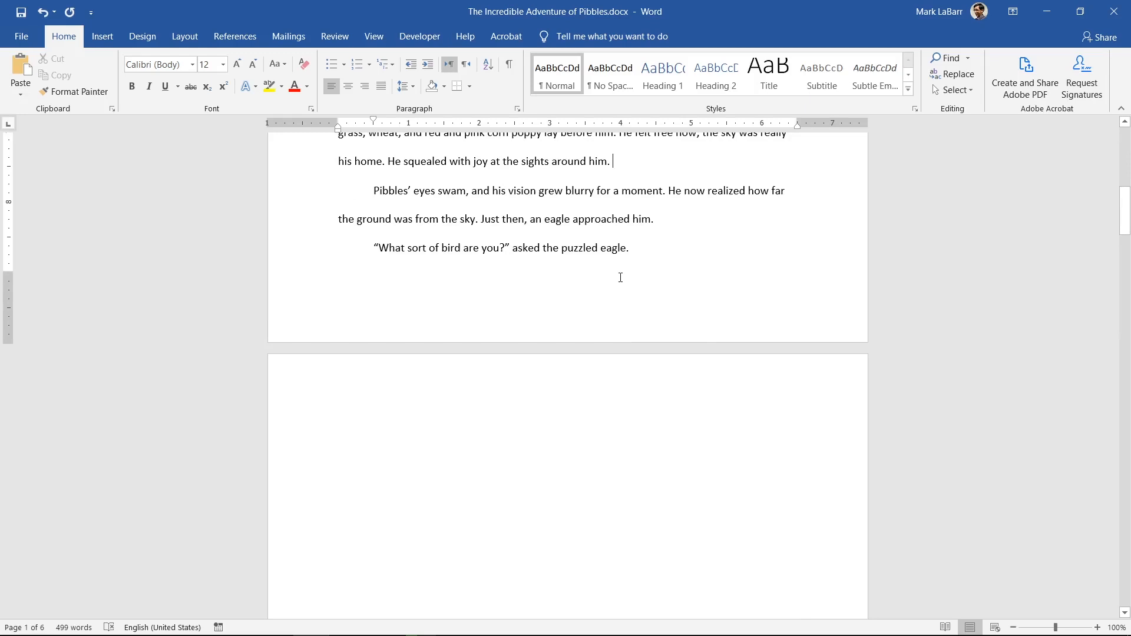
Turn on Show/Hide ¶ to expose the run of empty paragraphs and the page break in the story.
{"action": "scroll", "scroll_direction": "down", "scroll_amount": 3}
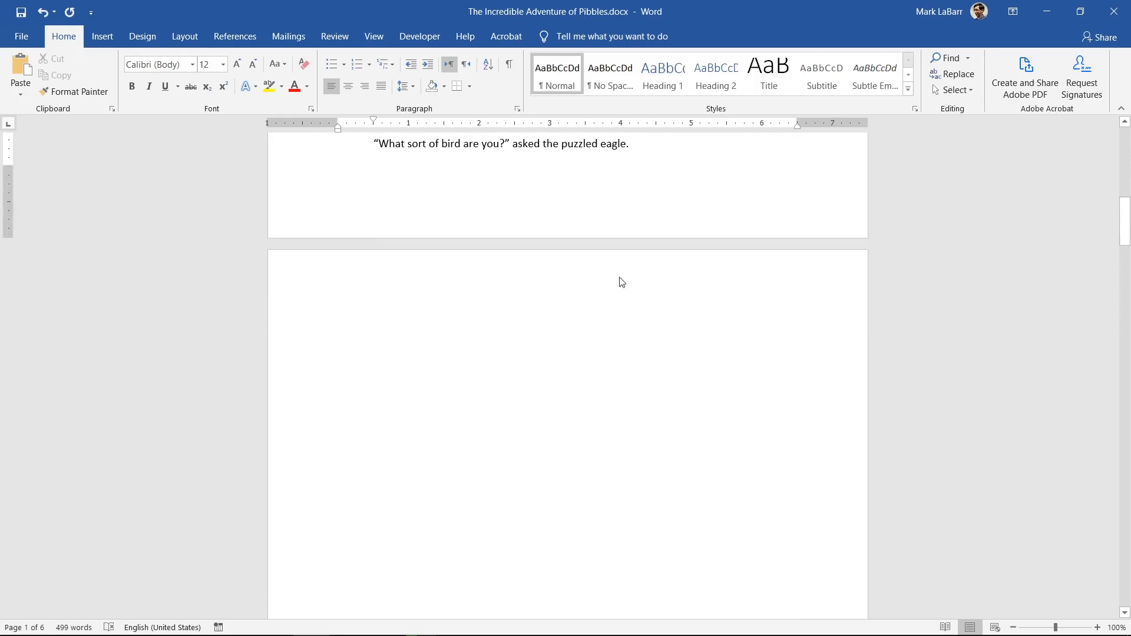
{"action": "mouse_move", "coordinate": [508, 65]}
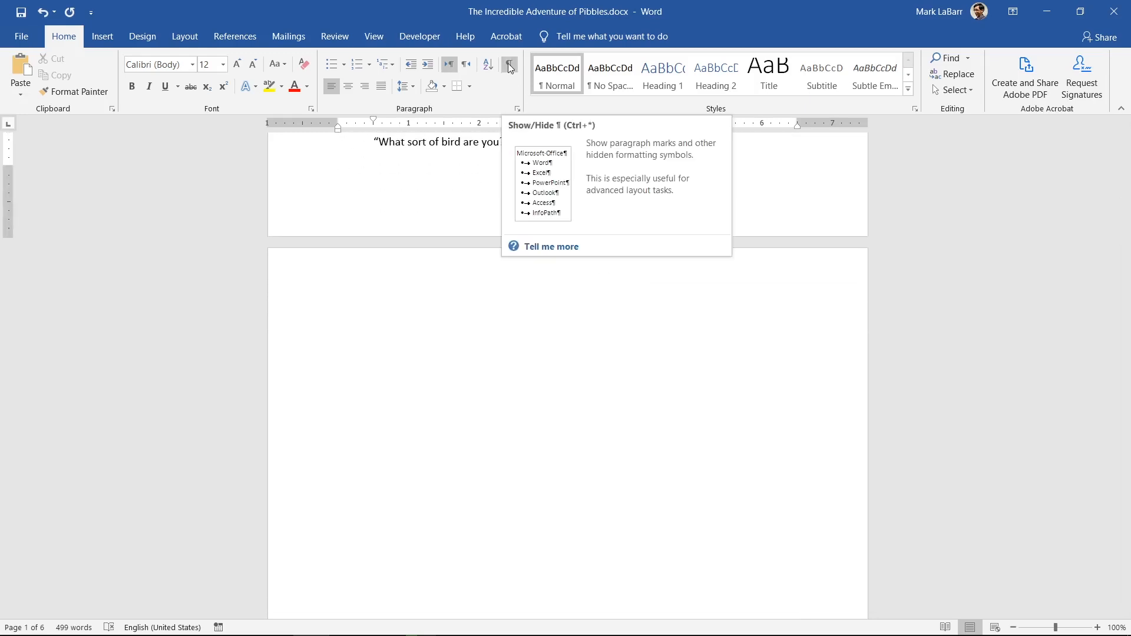
{"action": "left_click", "coordinate": [509, 63]}
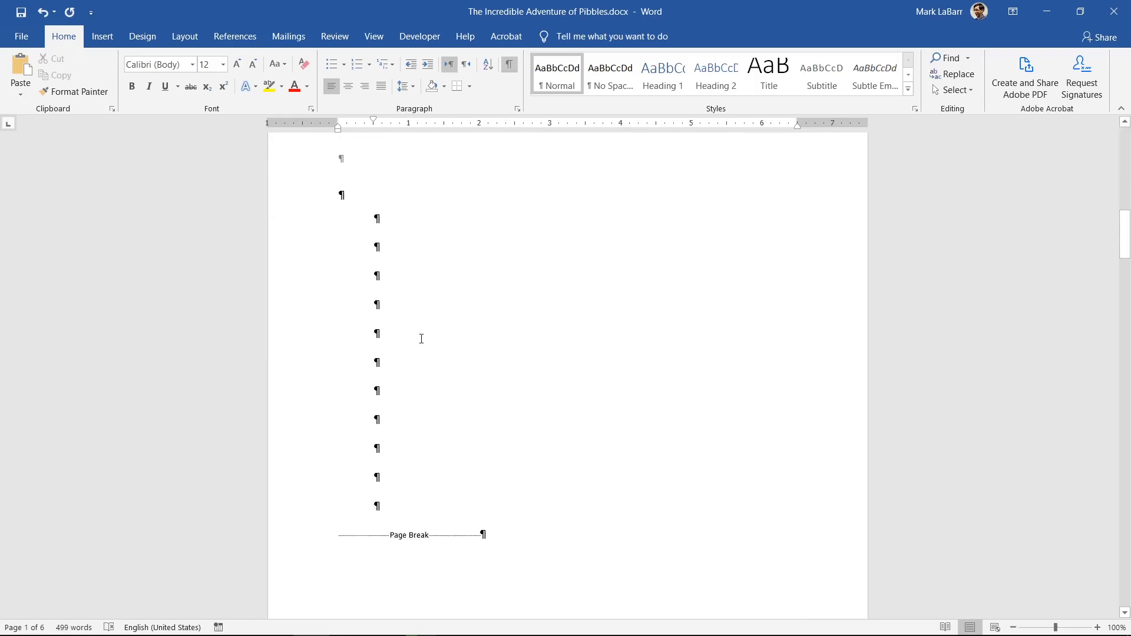
{"action": "scroll", "scroll_direction": "down", "scroll_amount": 3}
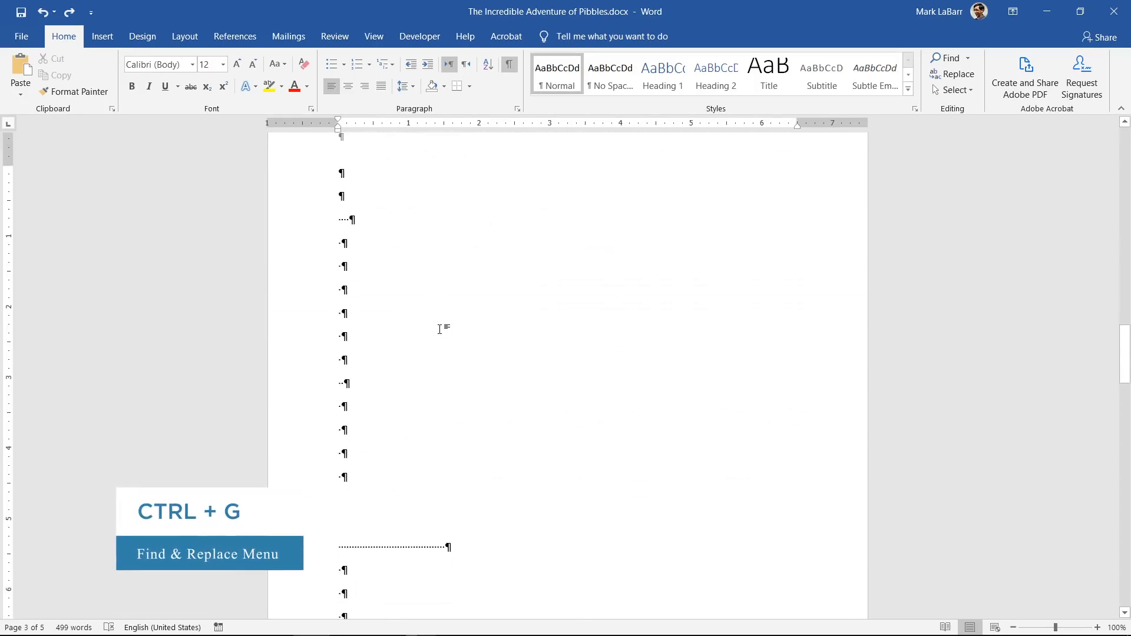
Use Go To with \page to select and delete the page of empty paragraphs, shrinking the story to four pages.
{"action": "key", "text": "ctrl+g"}
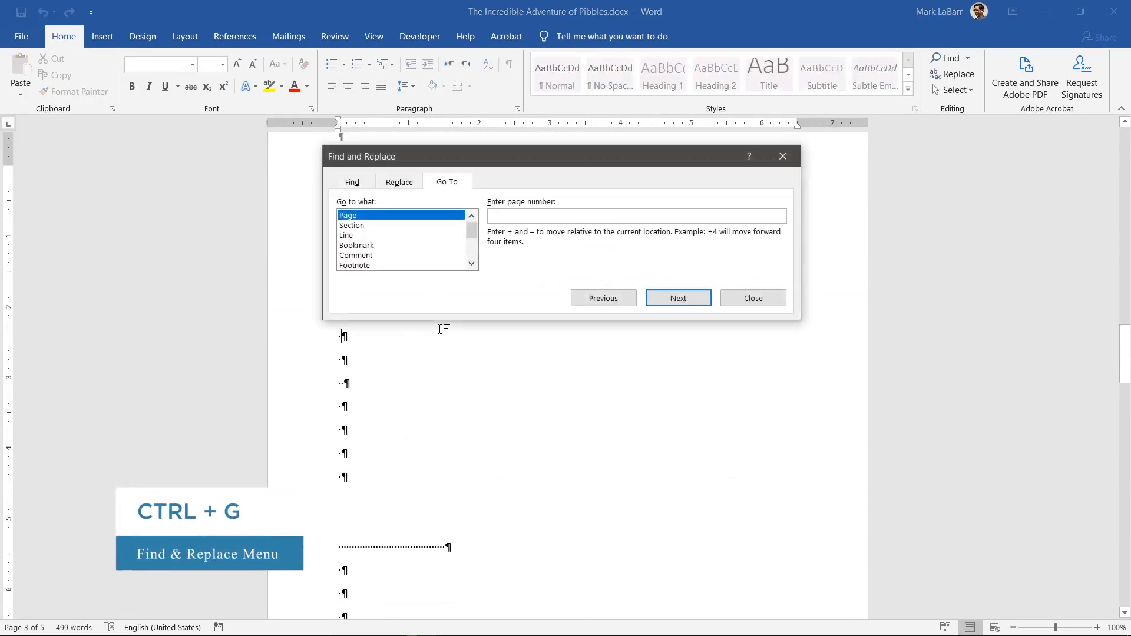
{"action": "type", "text": "\\page"}
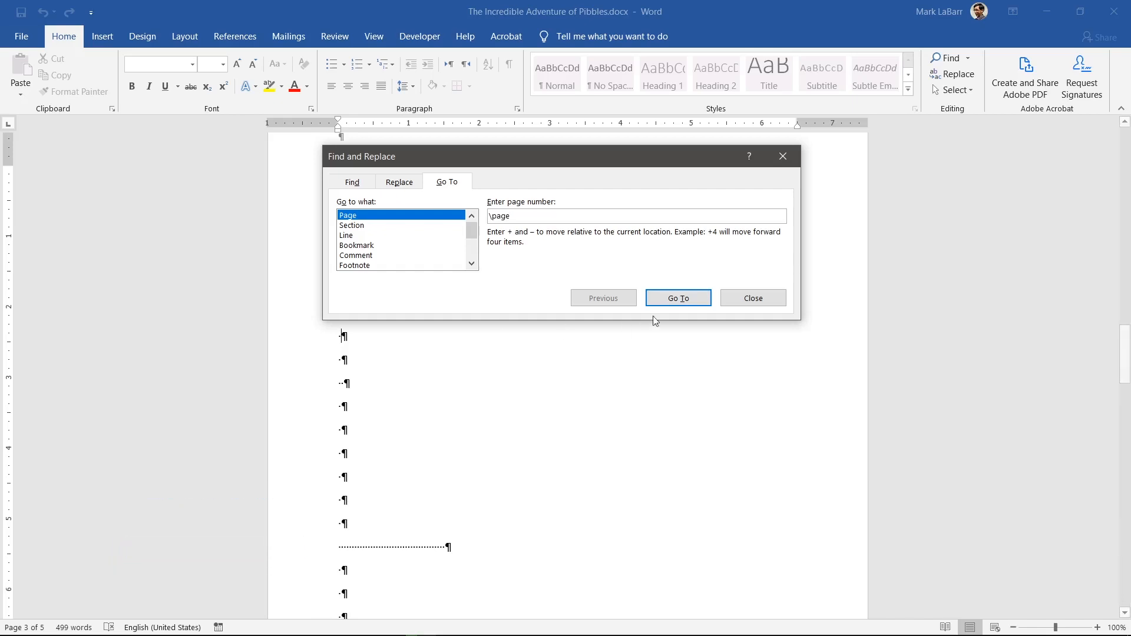
{"action": "left_click", "coordinate": [676, 298]}
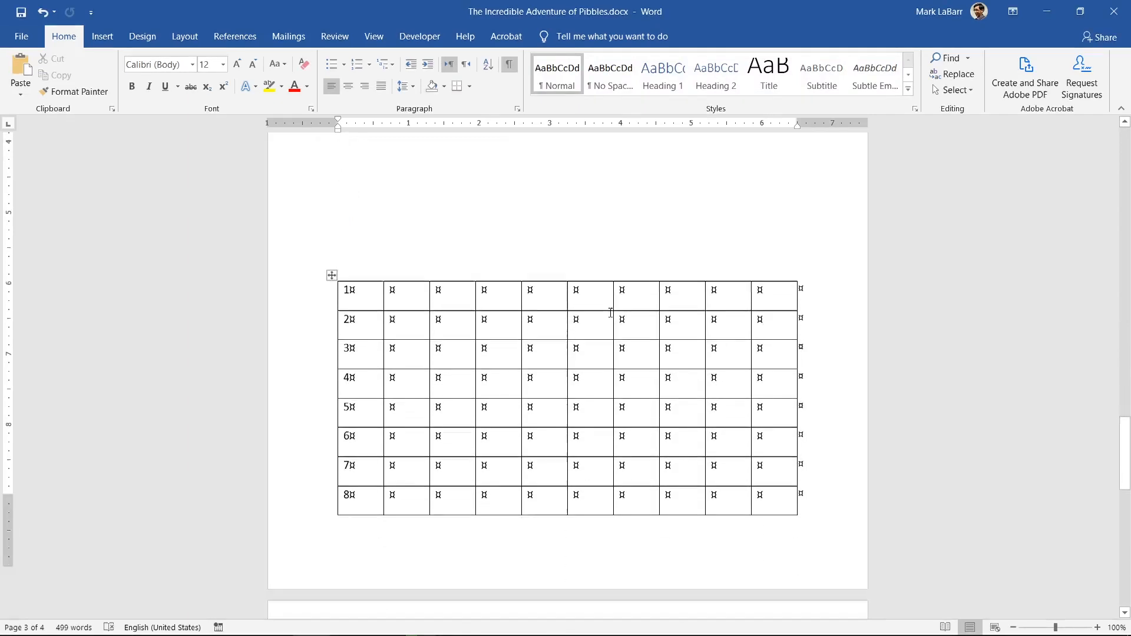
Turn the formatting marks off again and grab the eight-row table on page three by its move handle.
{"action": "scroll", "scroll_direction": "down", "scroll_amount": 3}
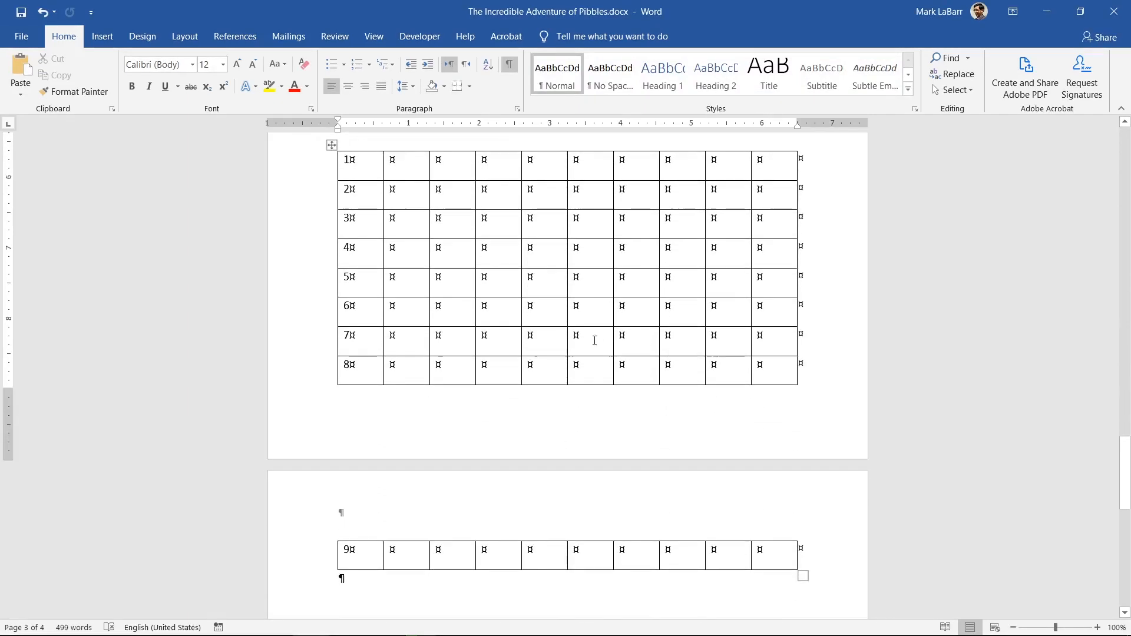
{"action": "left_click", "coordinate": [509, 64]}
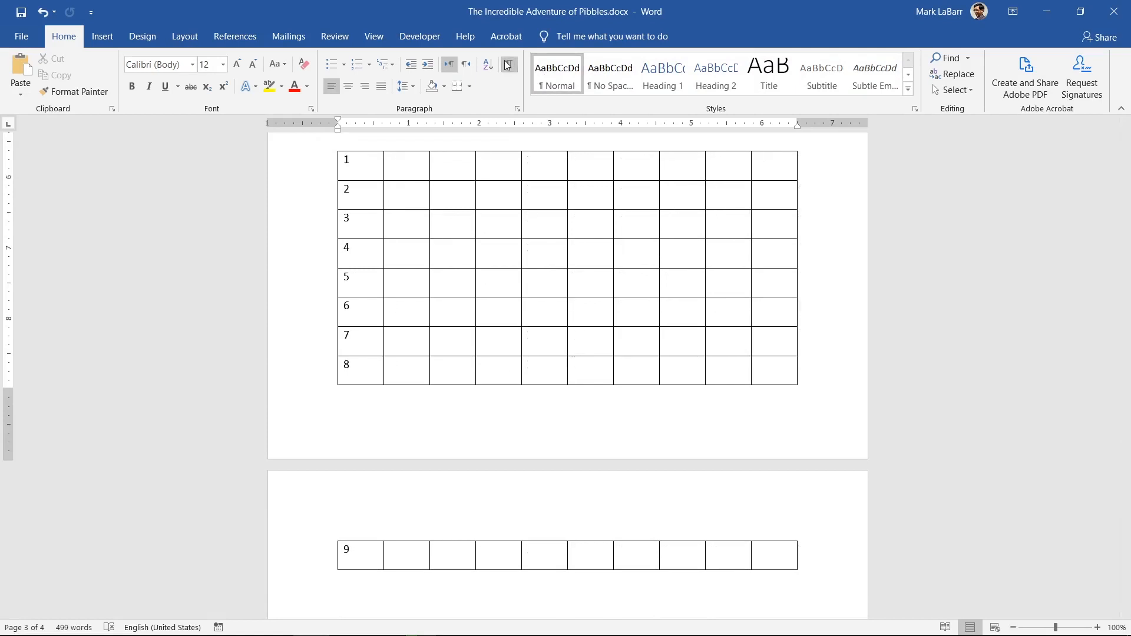
{"action": "scroll", "scroll_direction": "down", "scroll_amount": 3}
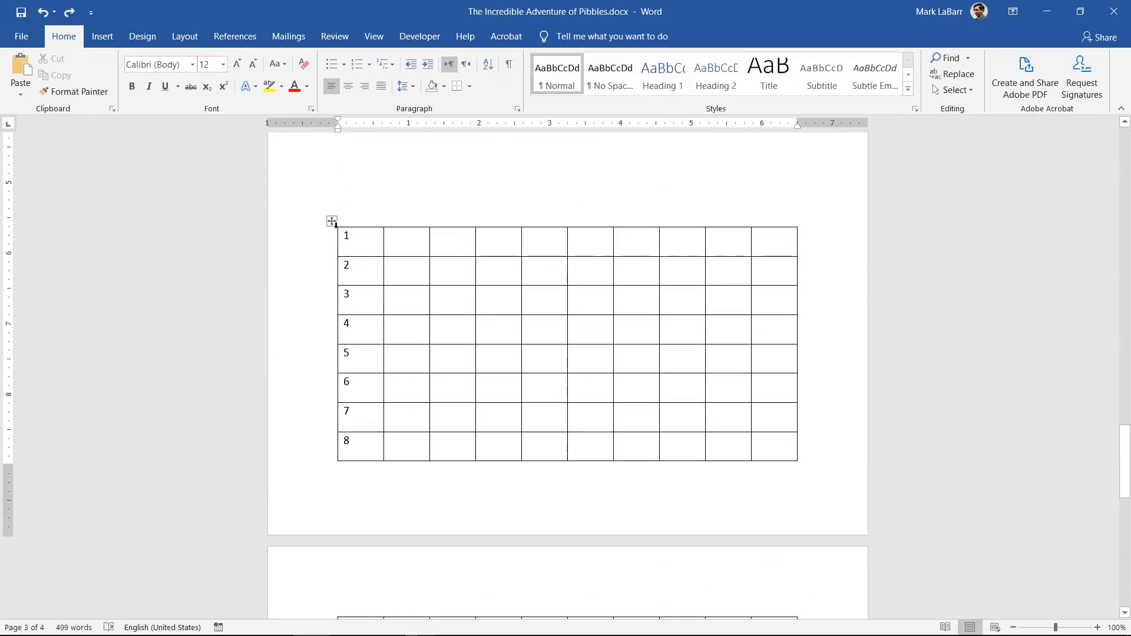
{"action": "left_click", "coordinate": [331, 220]}
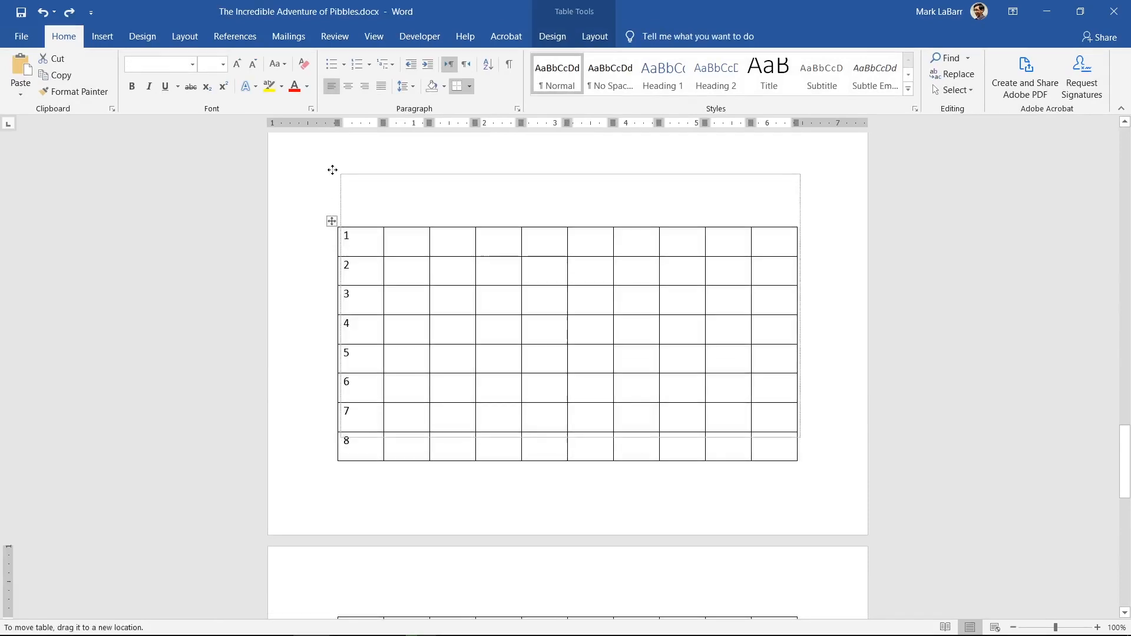